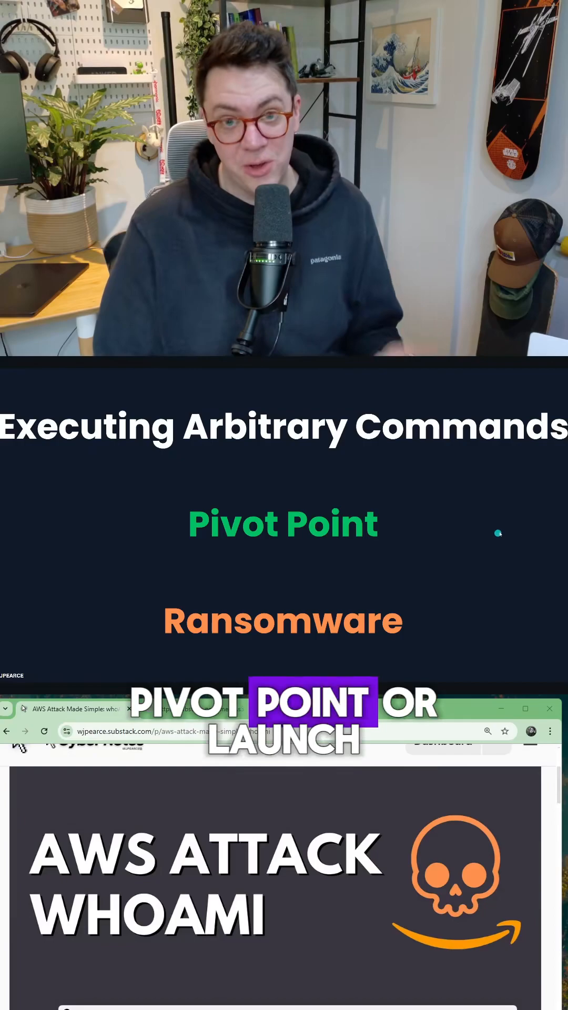
scroll("down", 3)
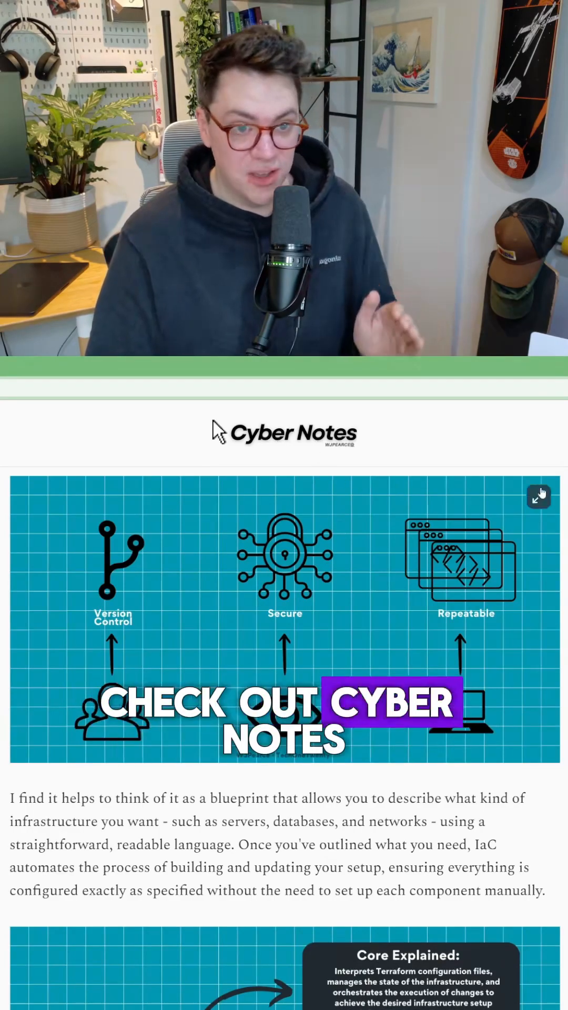
scroll("down", 3)
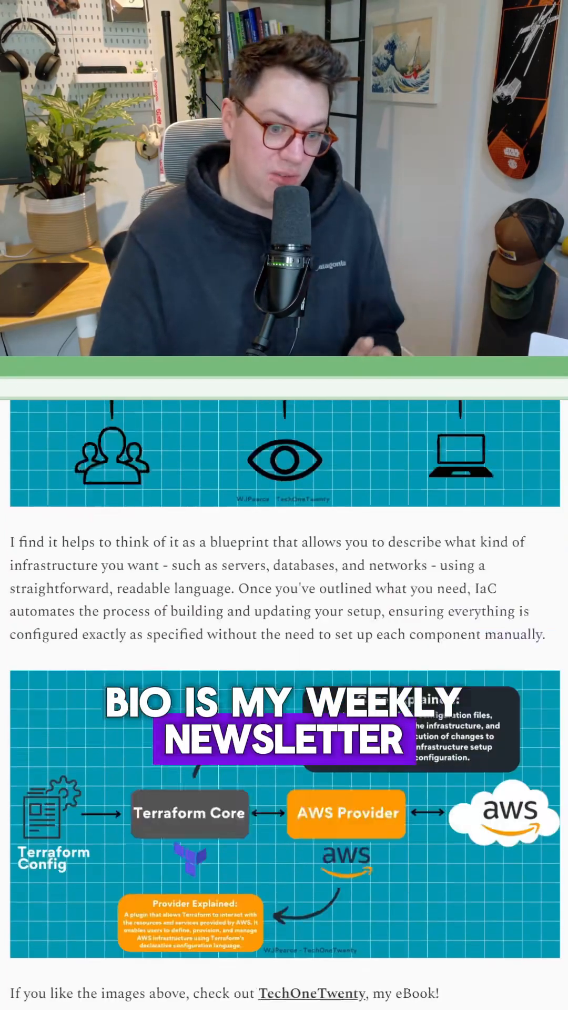
scroll("down", 3)
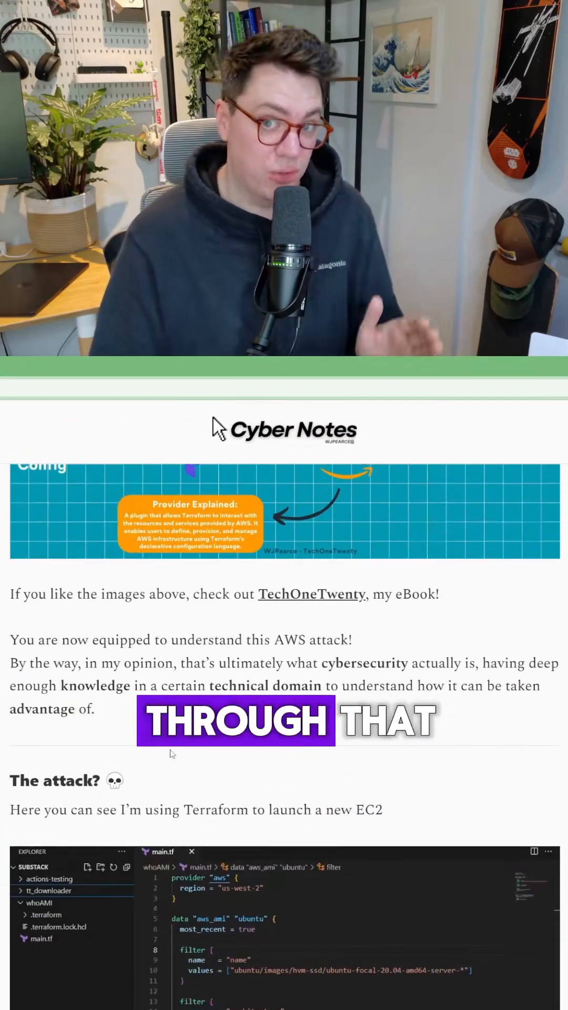